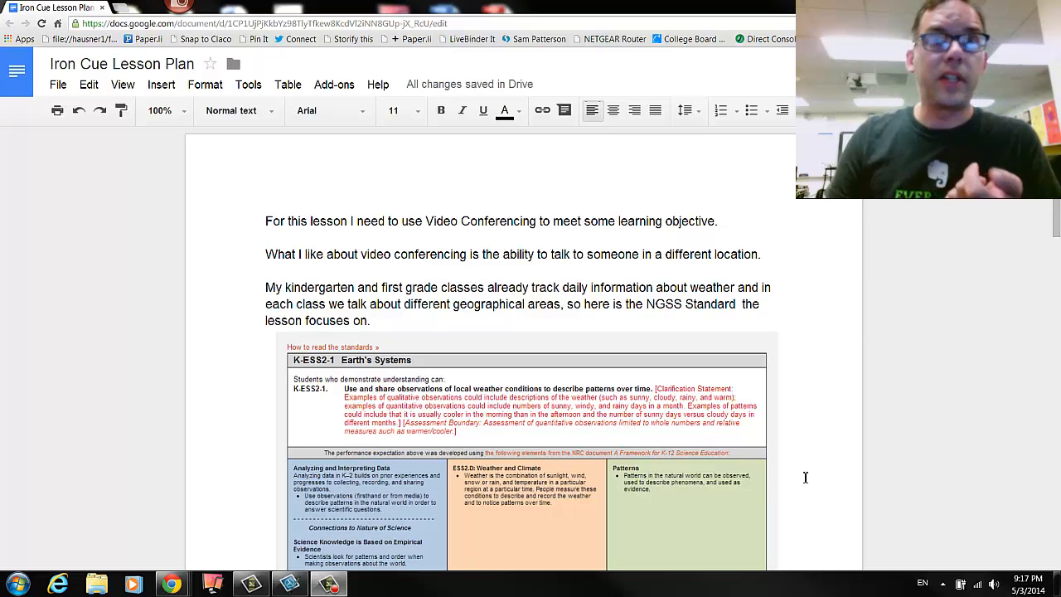
scroll("down", 3)
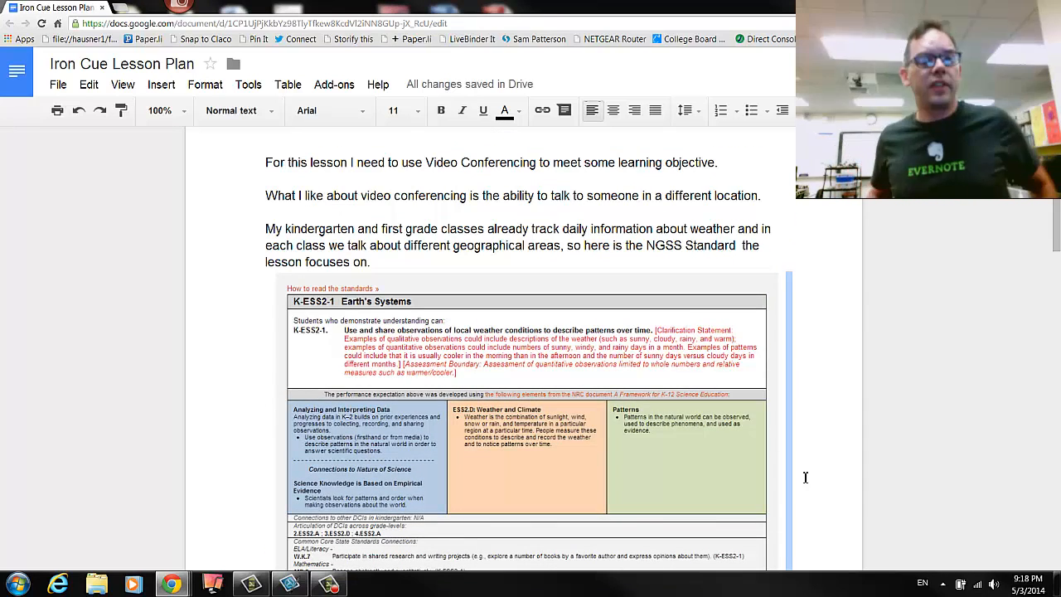
mouse_move(818, 502)
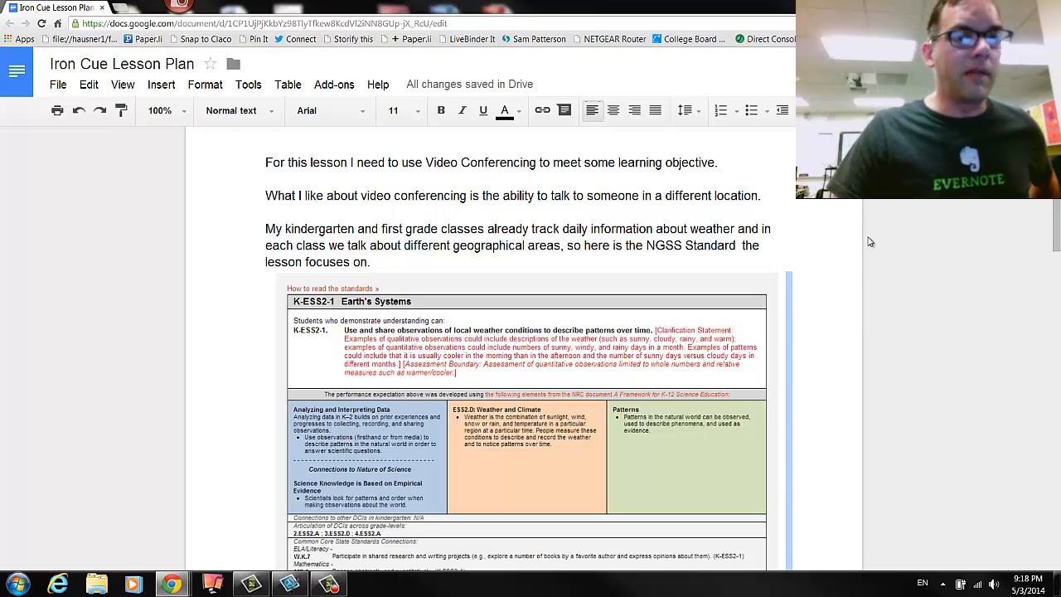
mouse_move(1056, 206)
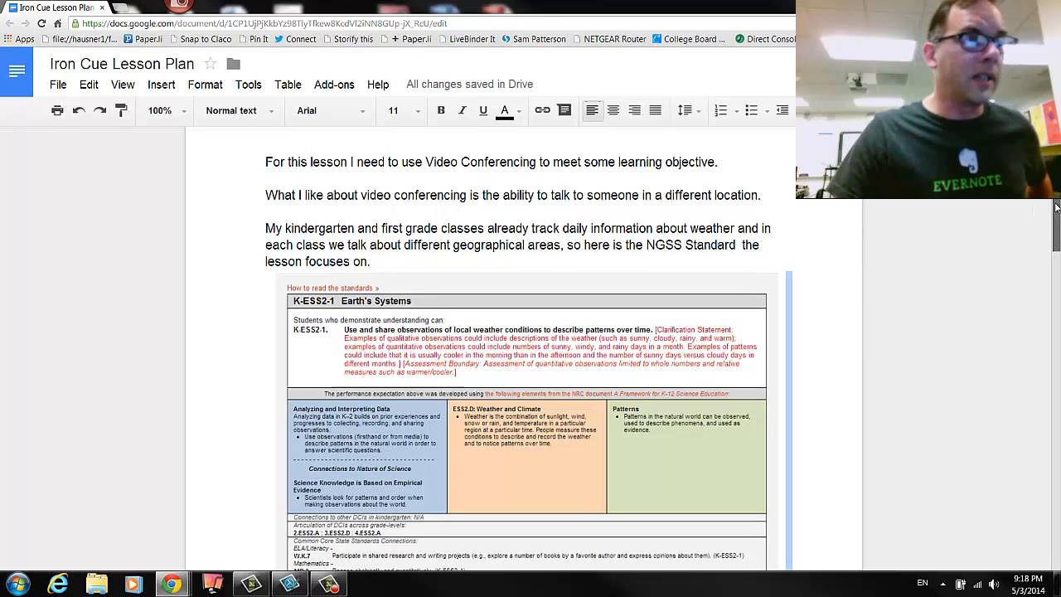
scroll("down", 3)
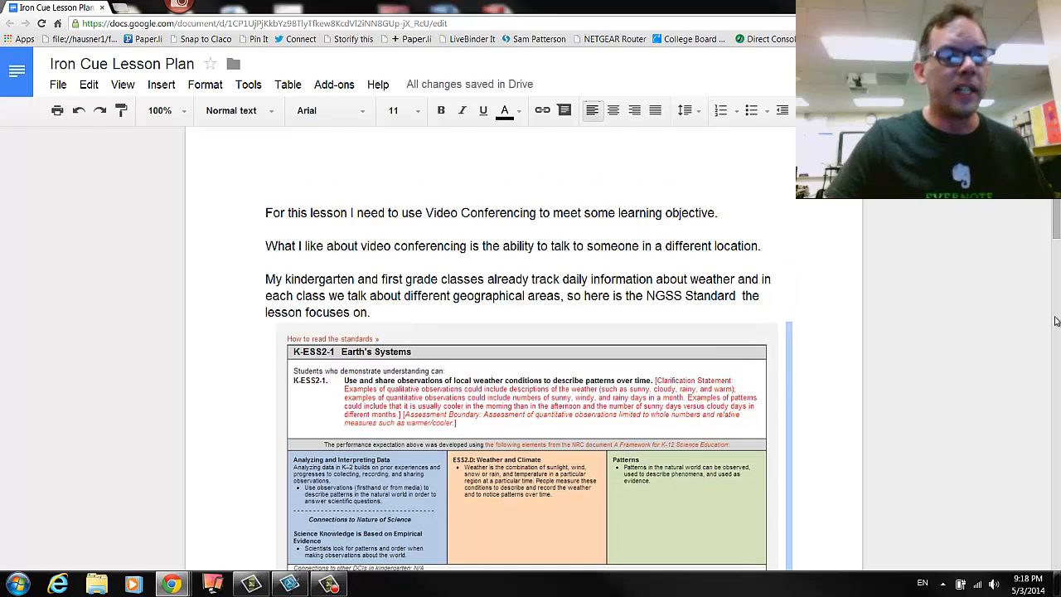
scroll("down", 3)
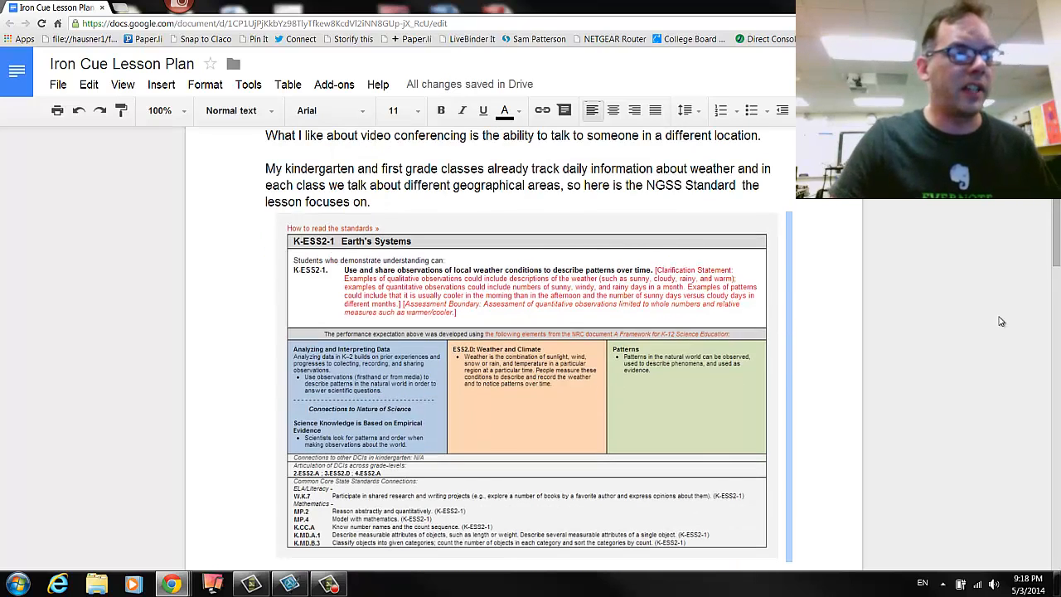
scroll("down", 3)
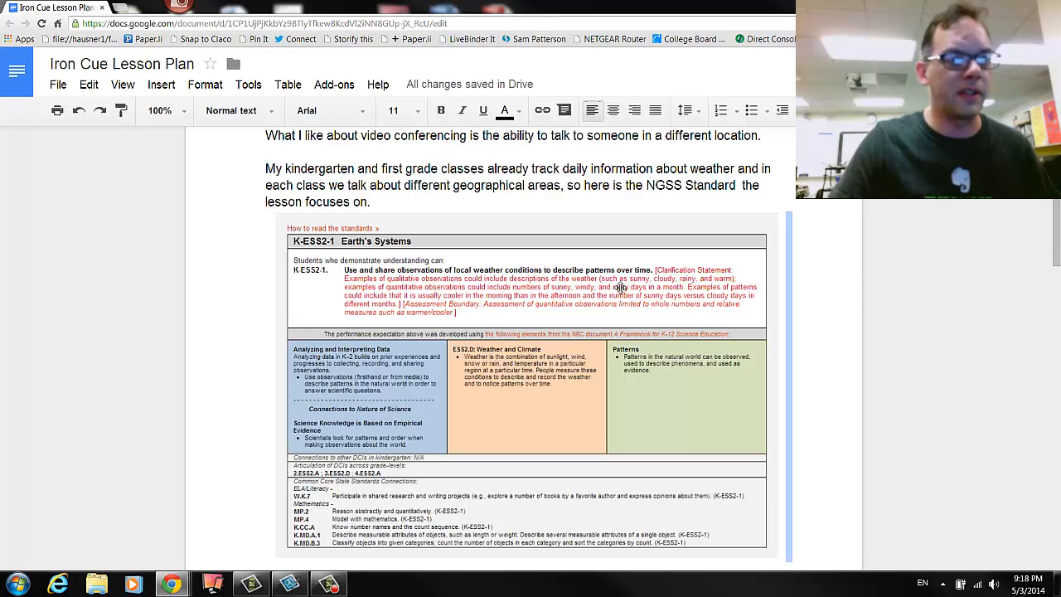
scroll("down", 3)
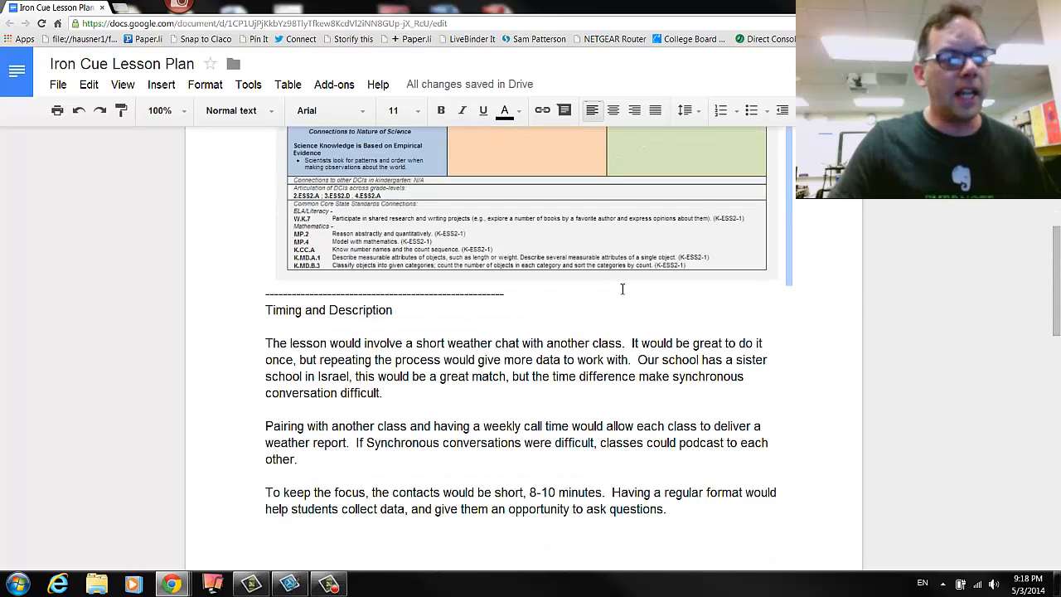
scroll("down", 3)
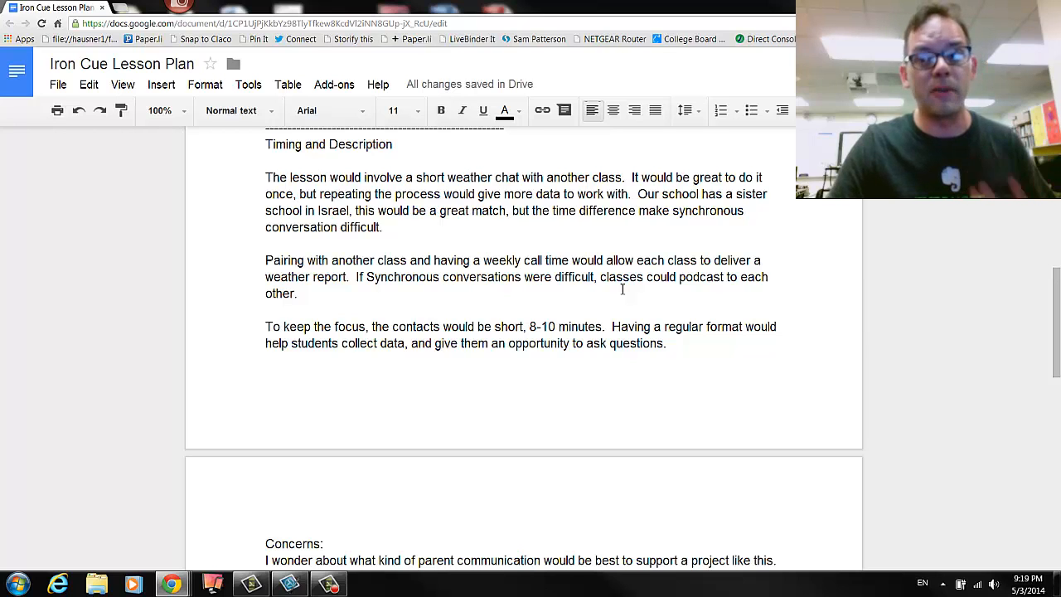
scroll("down", 3)
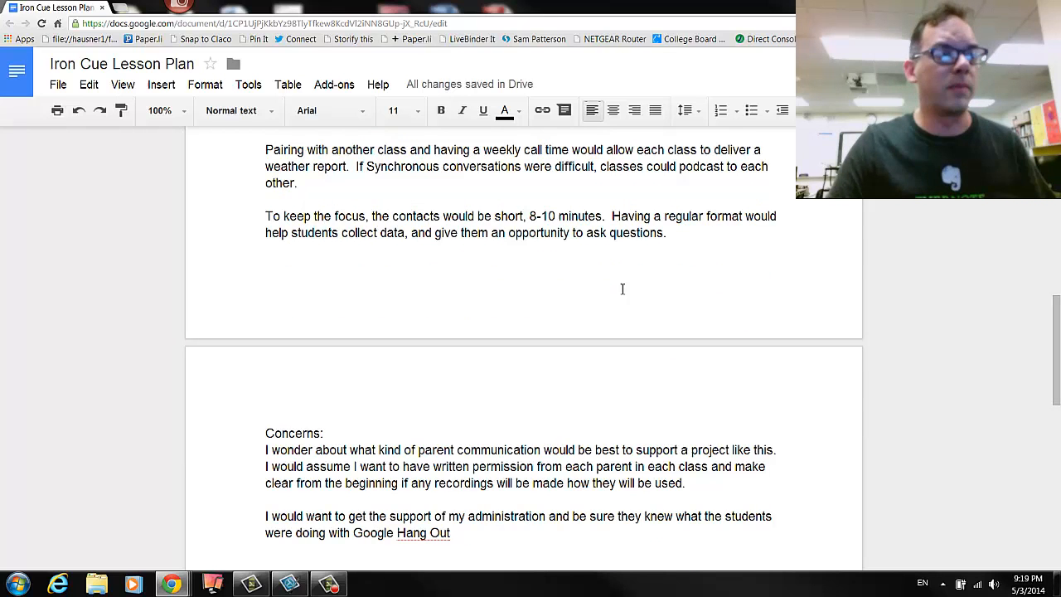
scroll("down", 3)
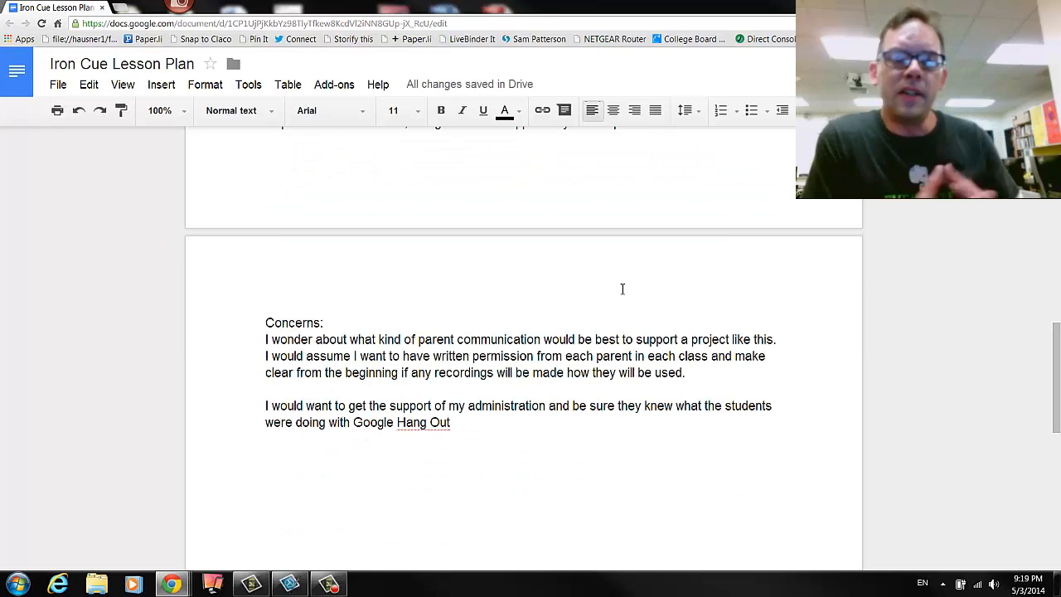